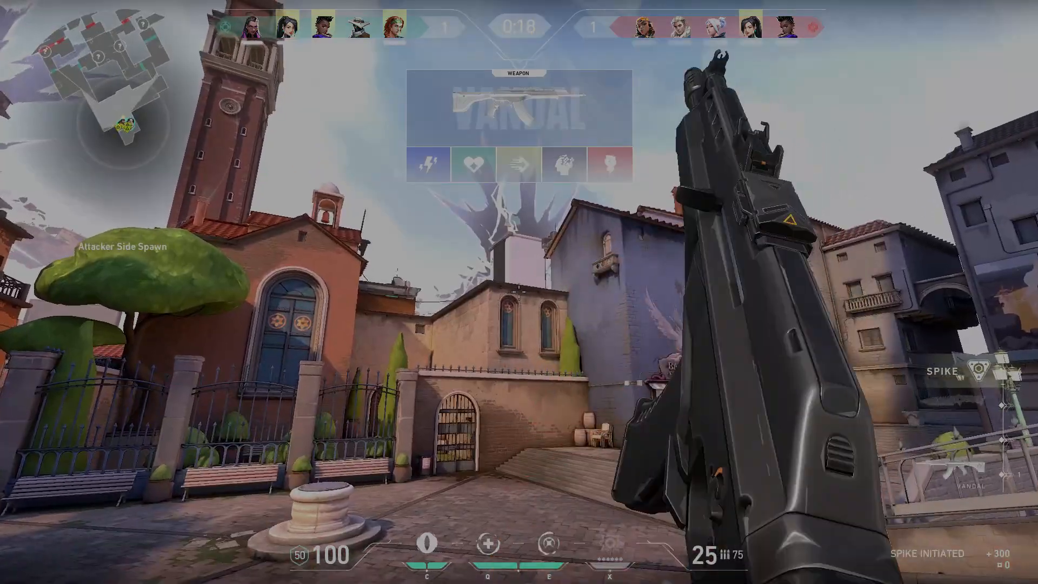
pyautogui.press('3')
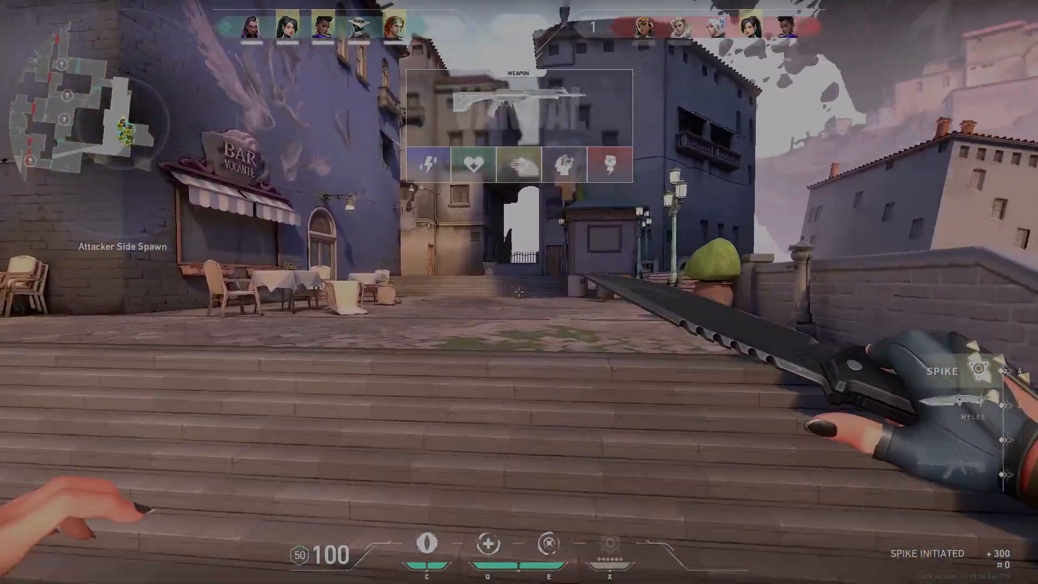